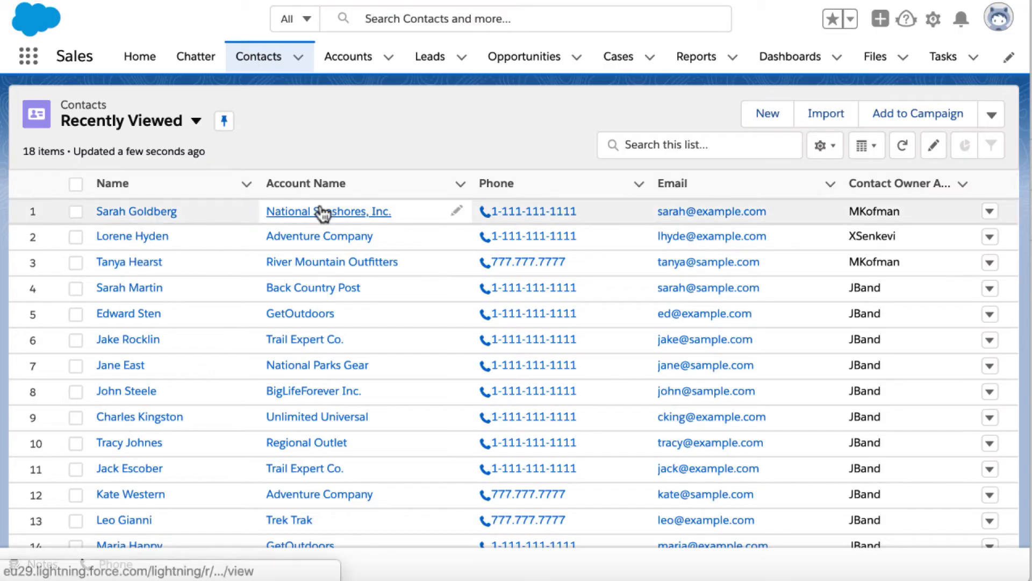
Leave the Salesforce recently viewed contacts and open the Import2 Wizard site at import2.com.
left_click(672, 183)
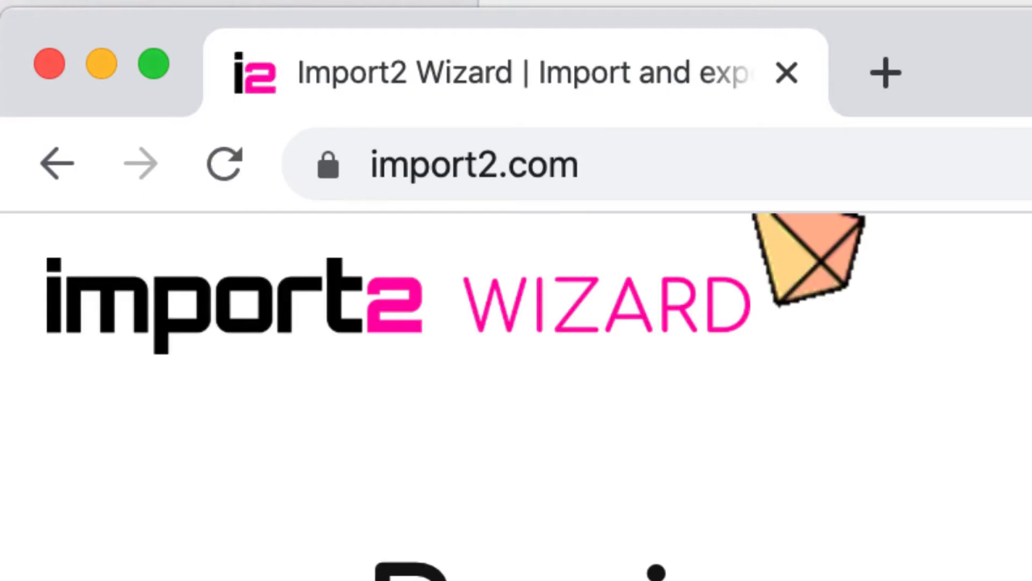
scroll("down", 3)
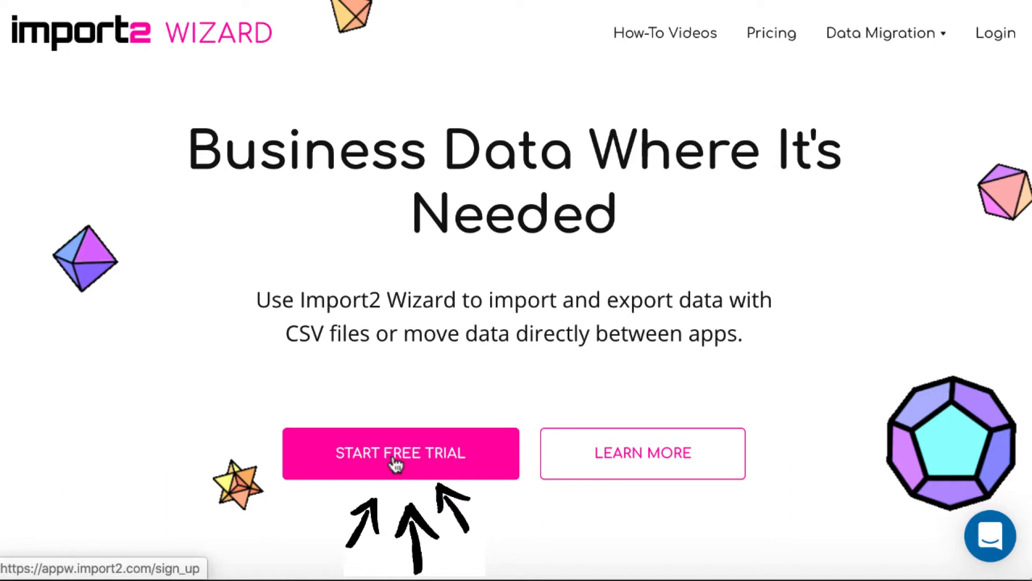
left_click(400, 453)
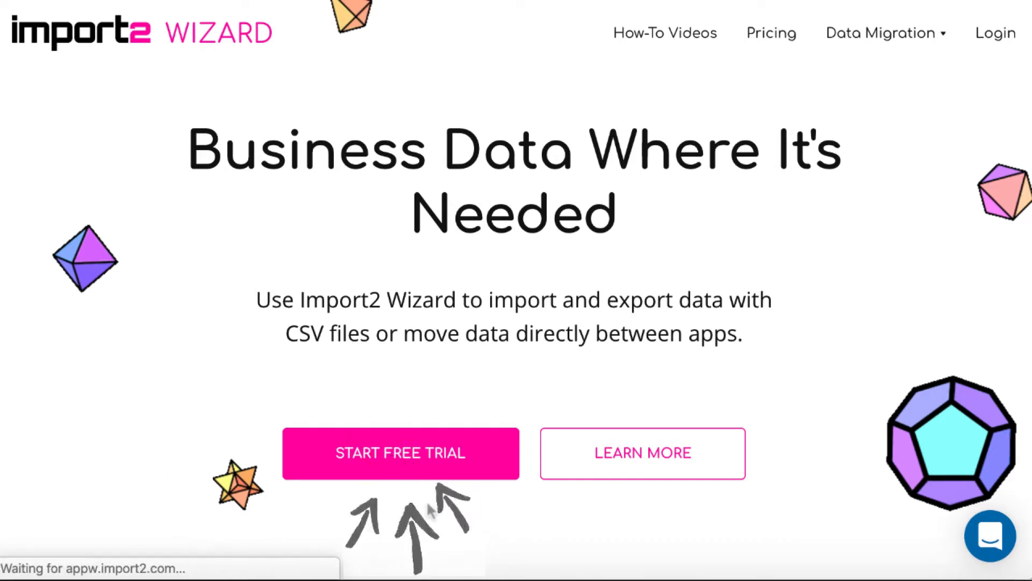
left_click(400, 453)
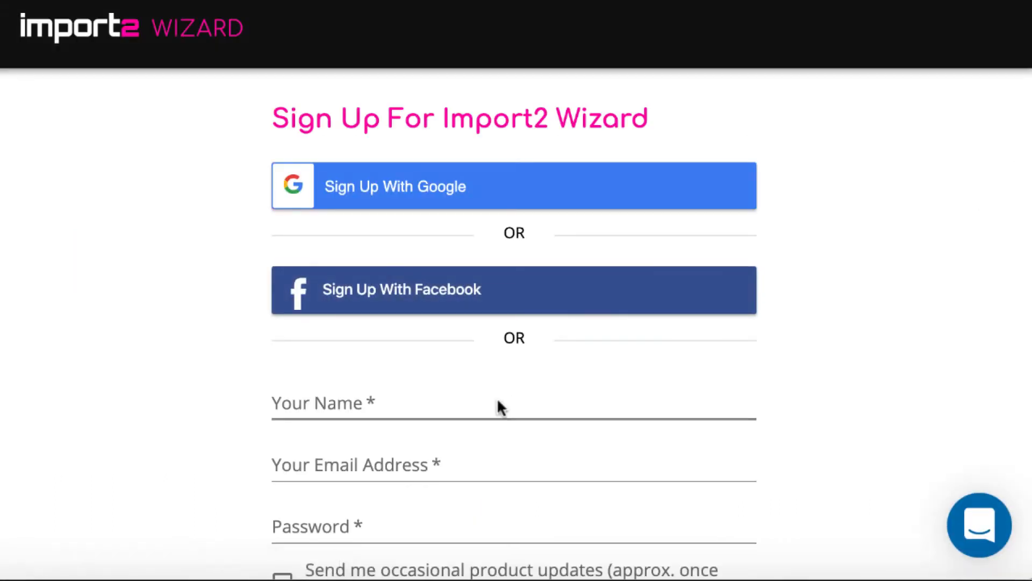
scroll("down", 3)
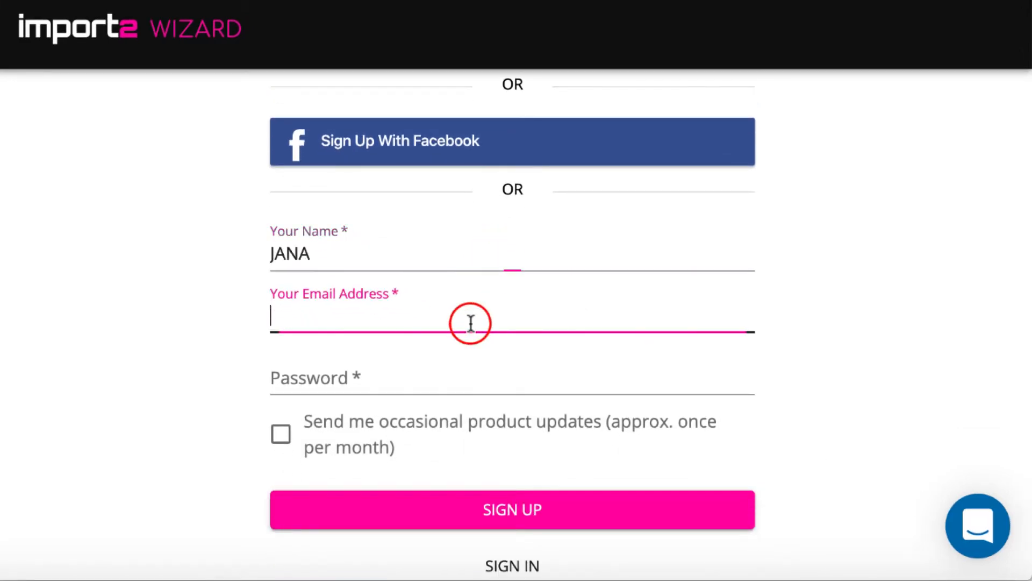
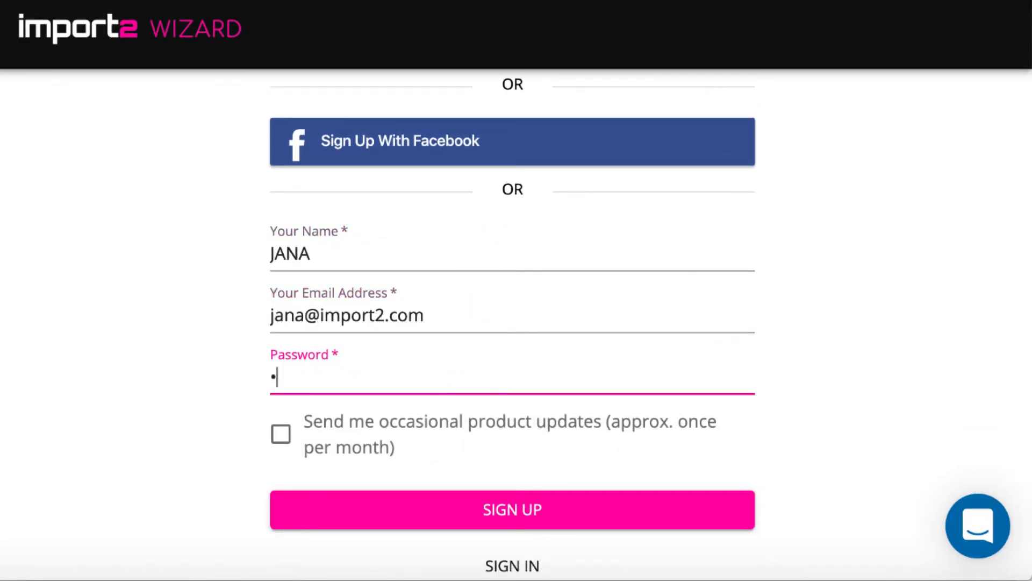
left_click(281, 434)
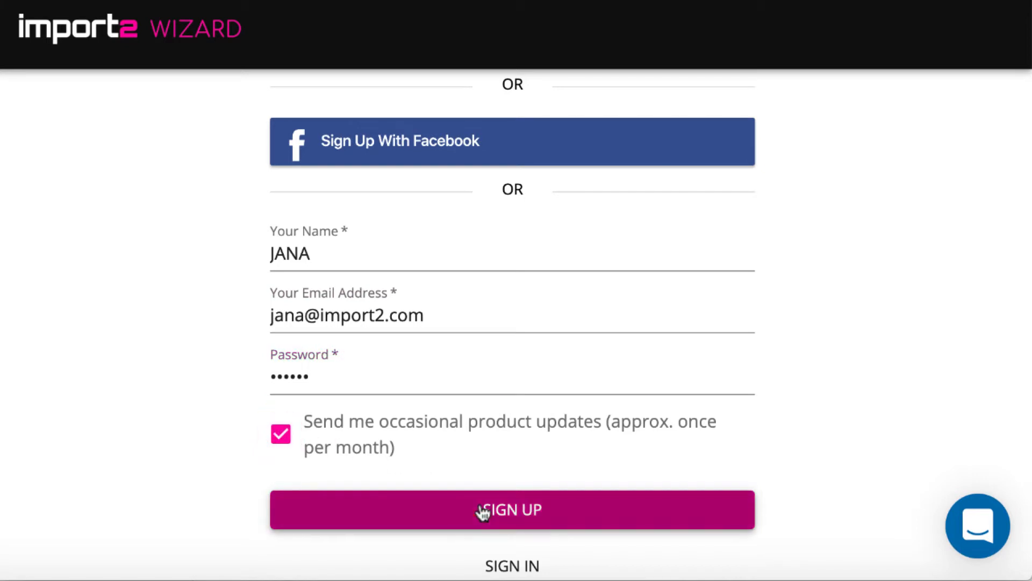
left_click(512, 509)
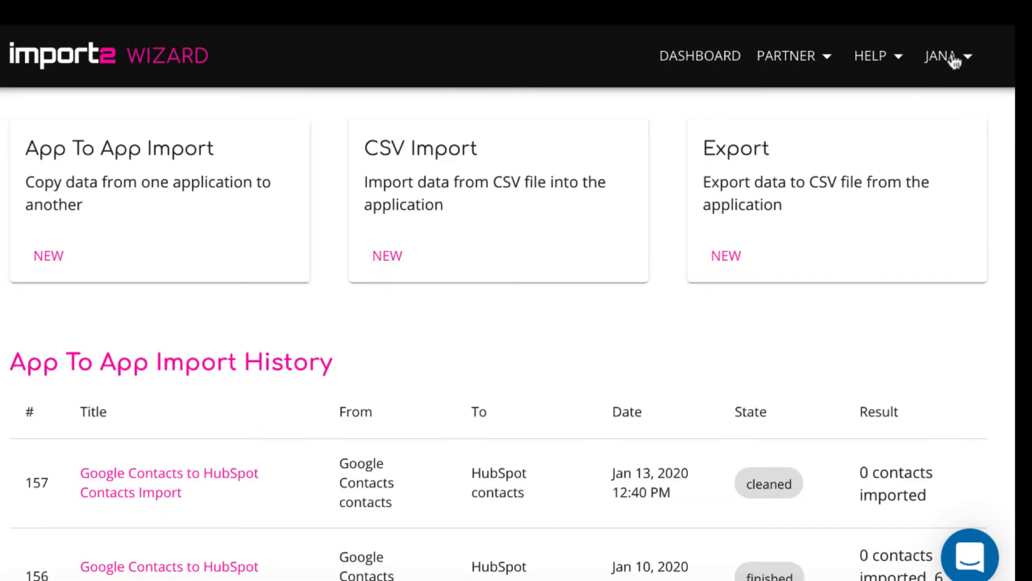
Add Salesforce as a new connection under account Connections and grant it data access.
left_click(943, 56)
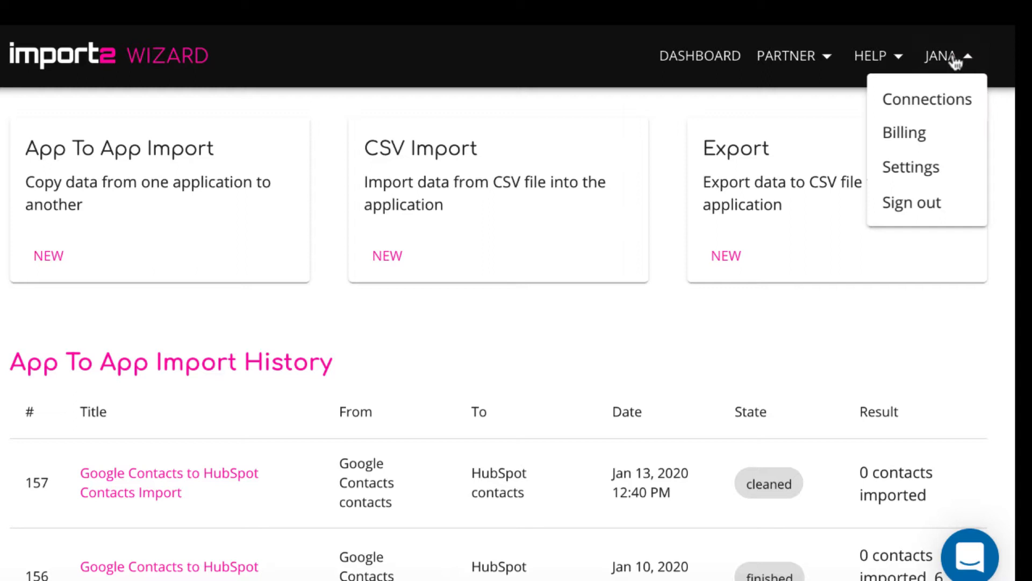
left_click(927, 99)
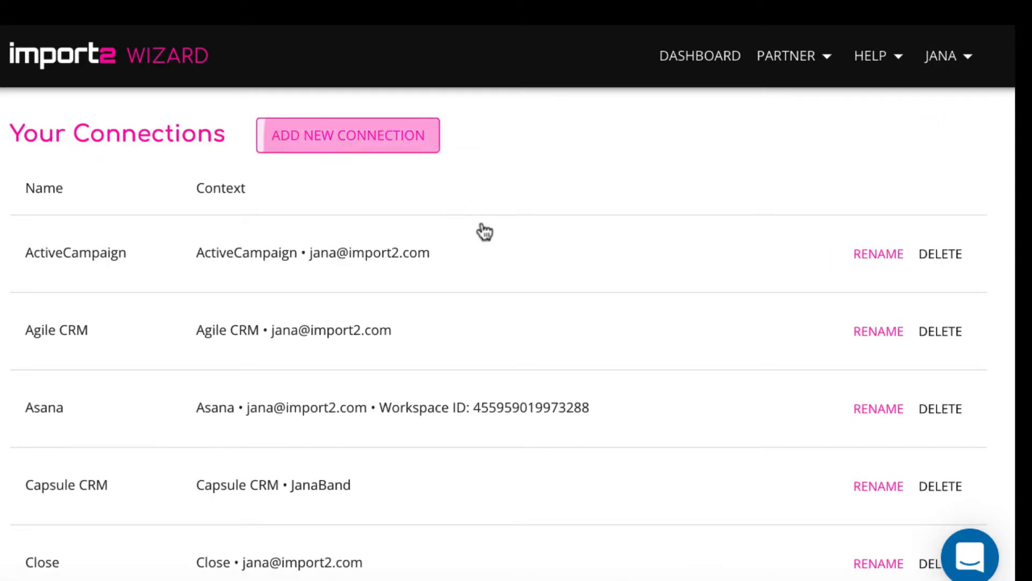
left_click(348, 135)
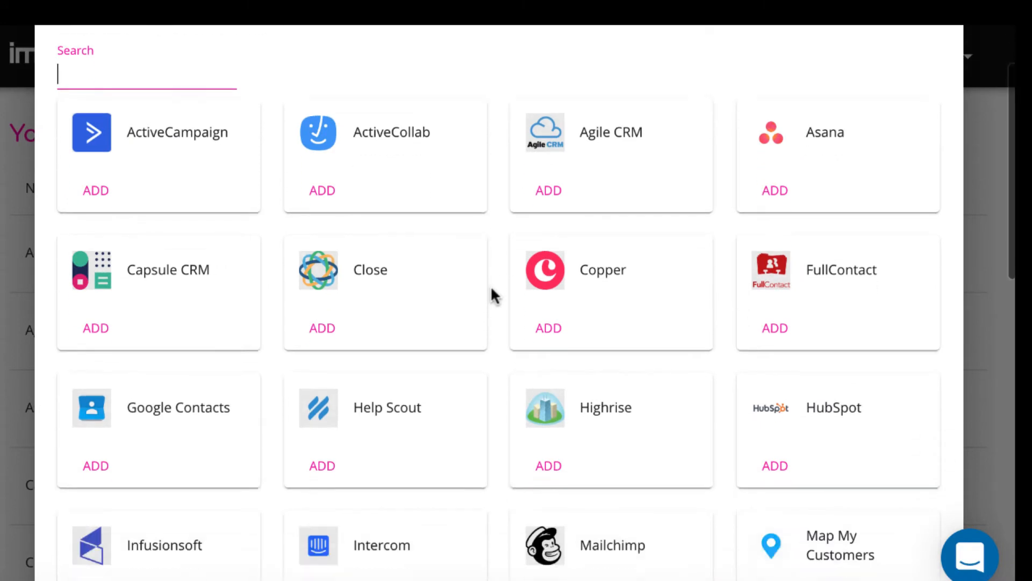
scroll("down", 3)
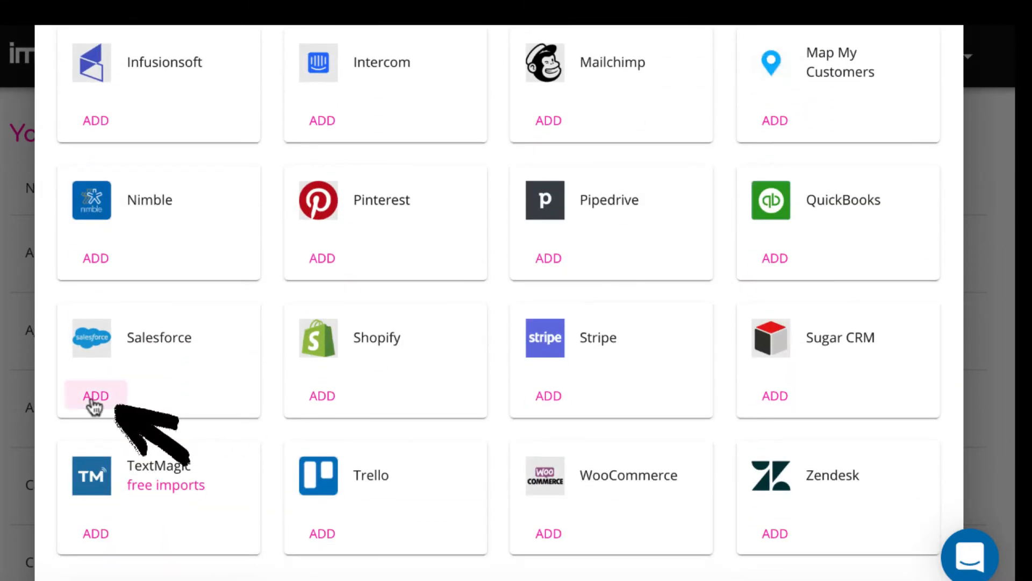
left_click(95, 395)
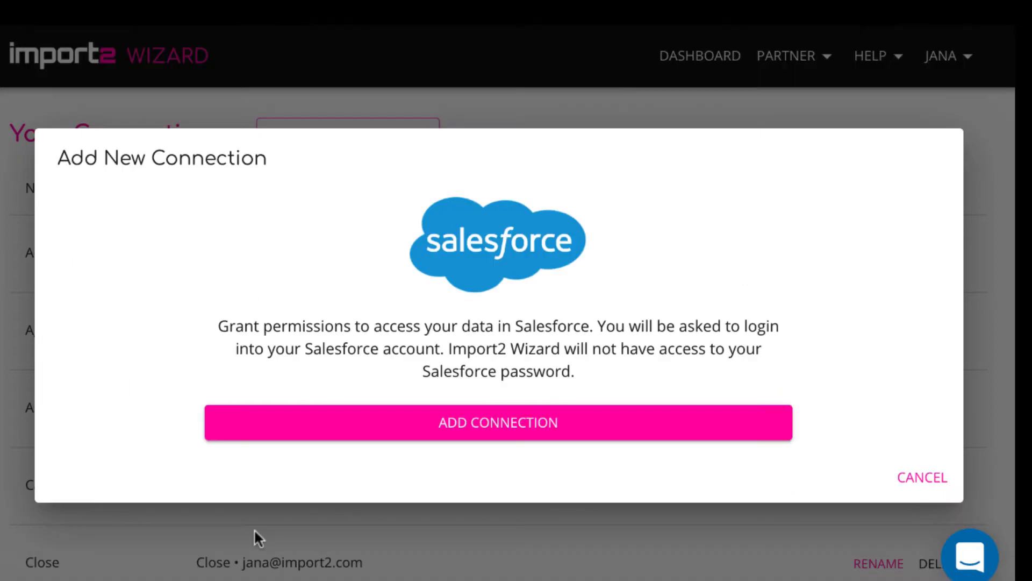
left_click(921, 477)
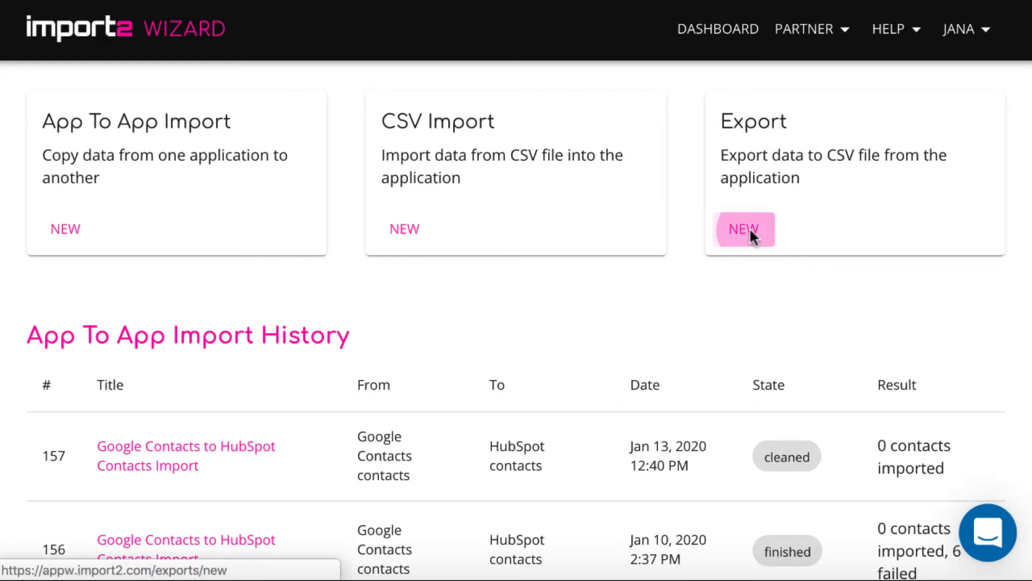
Create a one-time CSV export of Contact records from the connected Salesforce account.
left_click(743, 229)
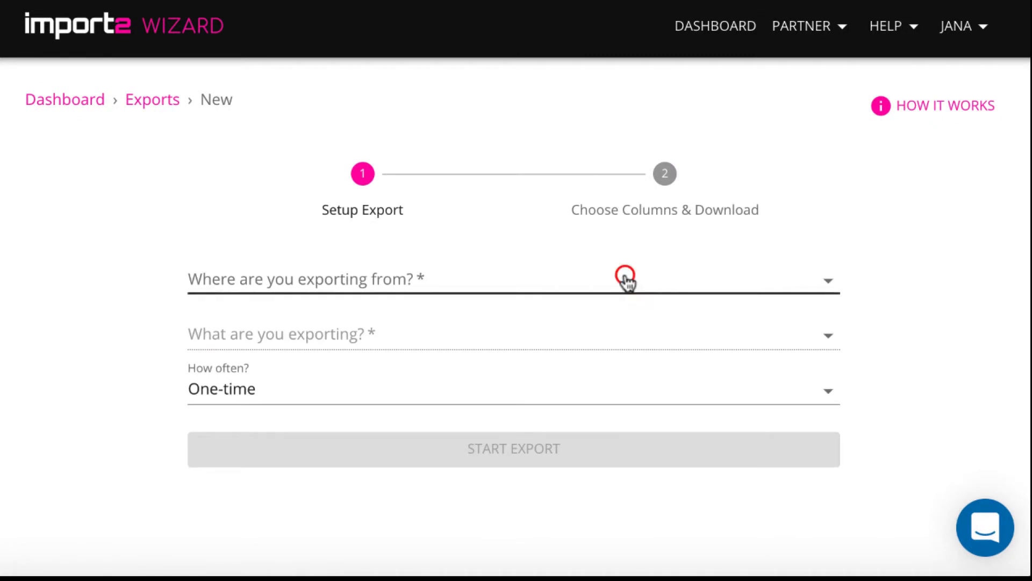
left_click(622, 278)
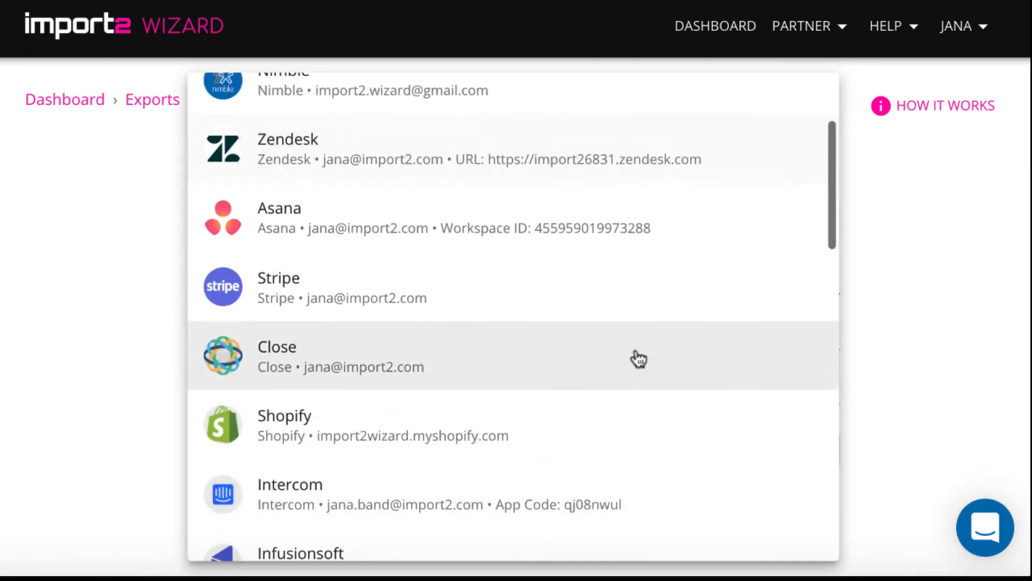
scroll("down", 3)
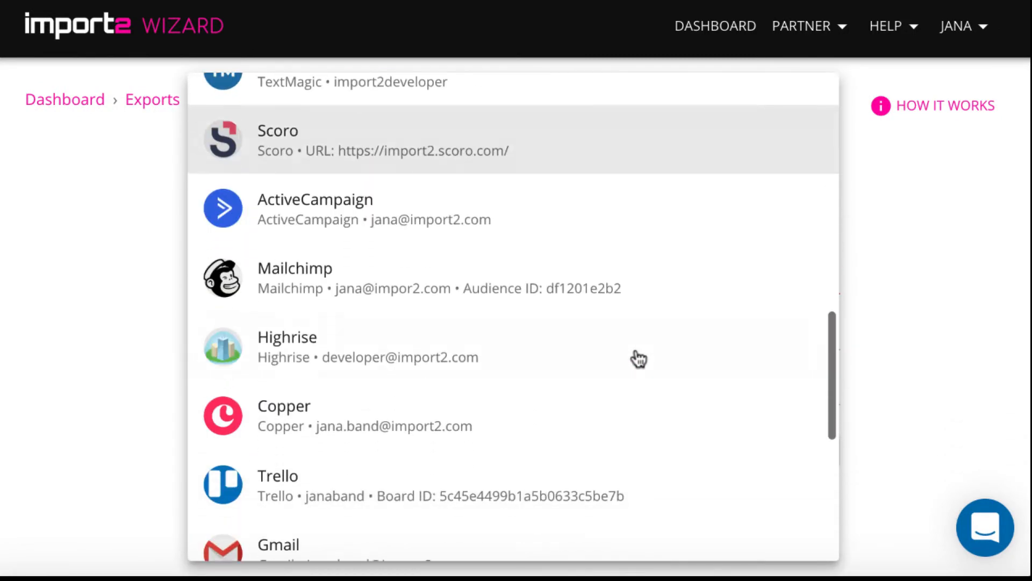
scroll("down", 3)
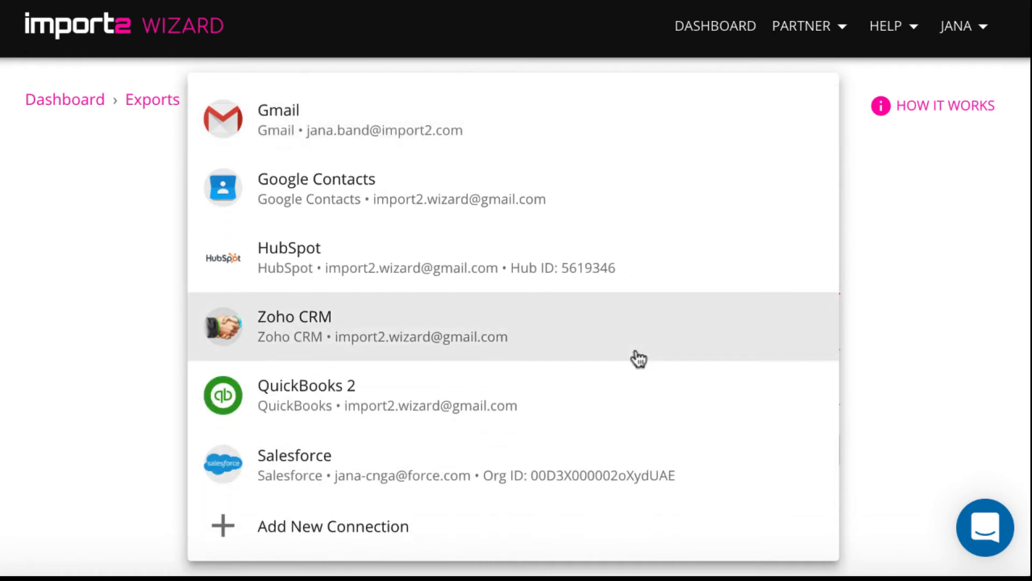
mouse_move(647, 459)
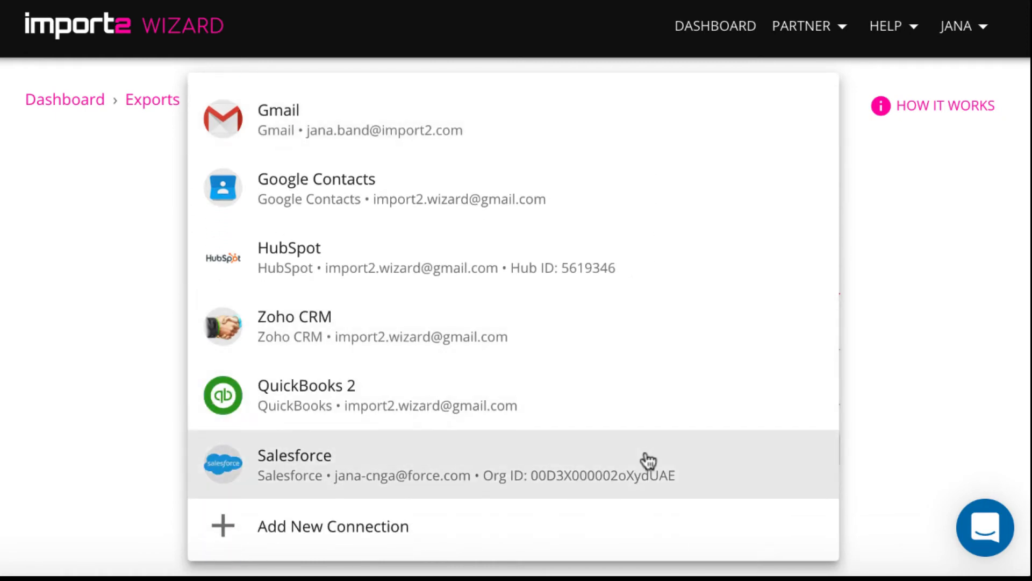
left_click(461, 464)
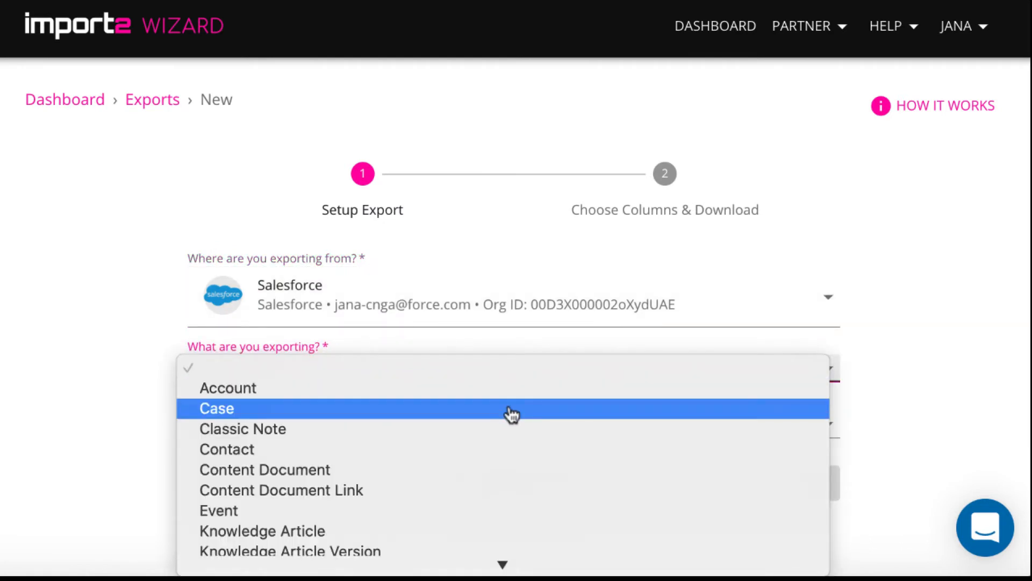
left_click(226, 449)
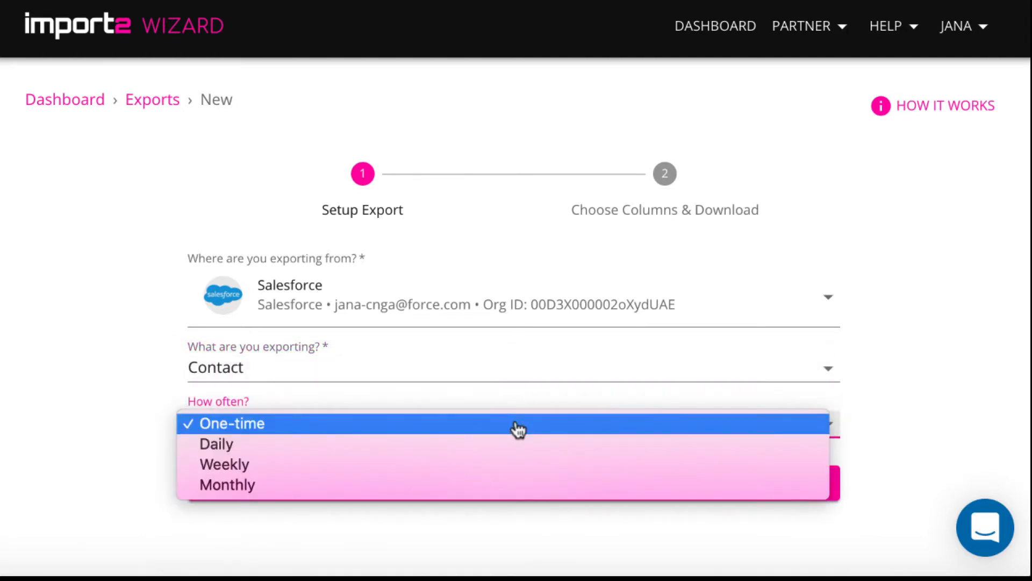
left_click(517, 428)
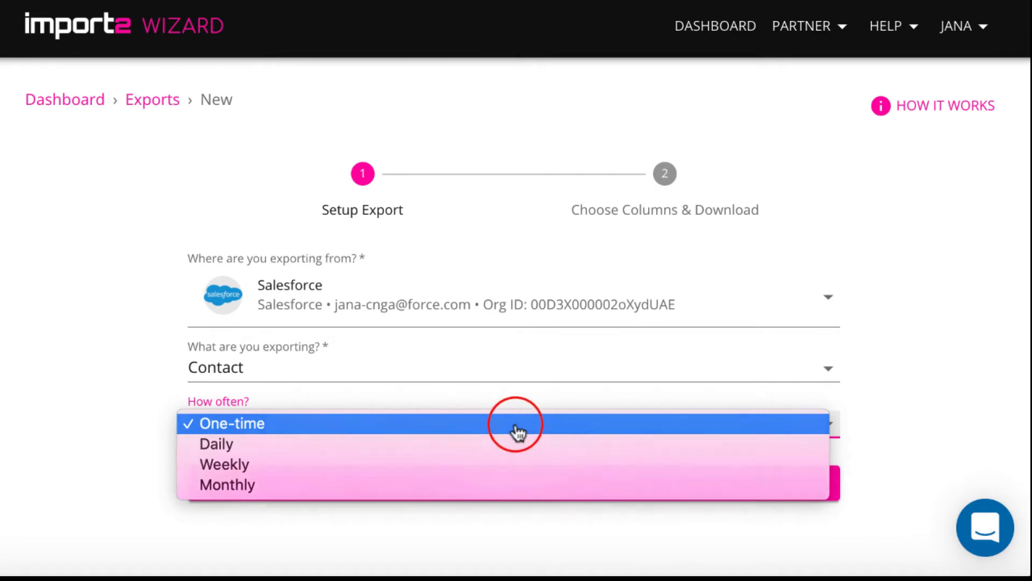
left_click(231, 422)
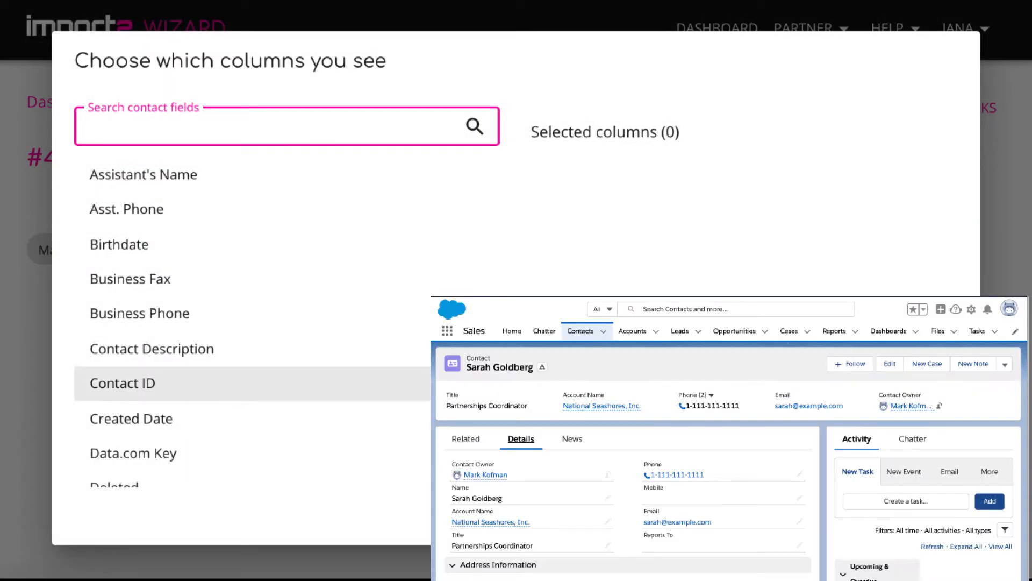
Choose nine export columns, including First Name, Last Name, Title and owner fields, and save them.
scroll("down", 3)
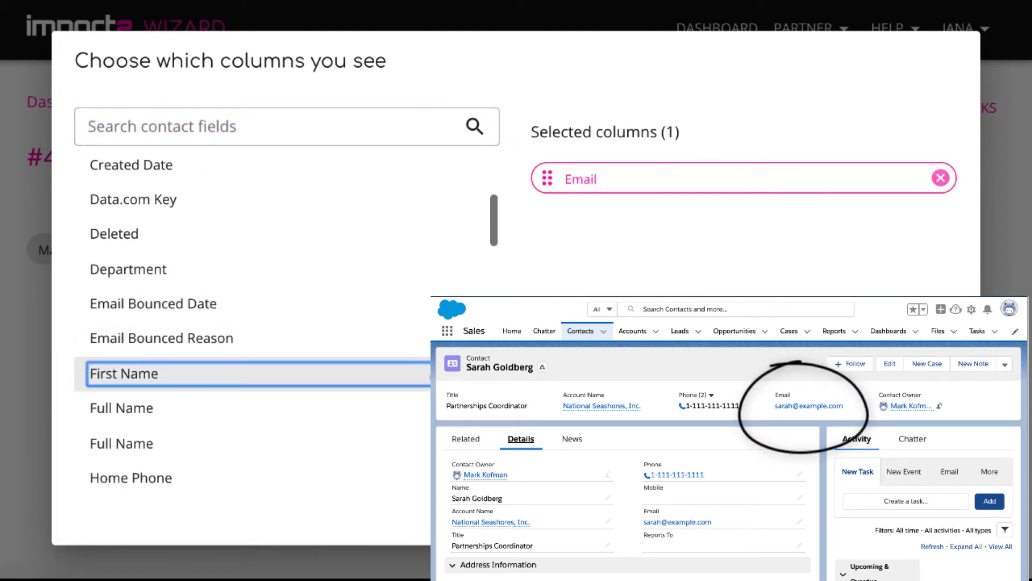
left_click(124, 373)
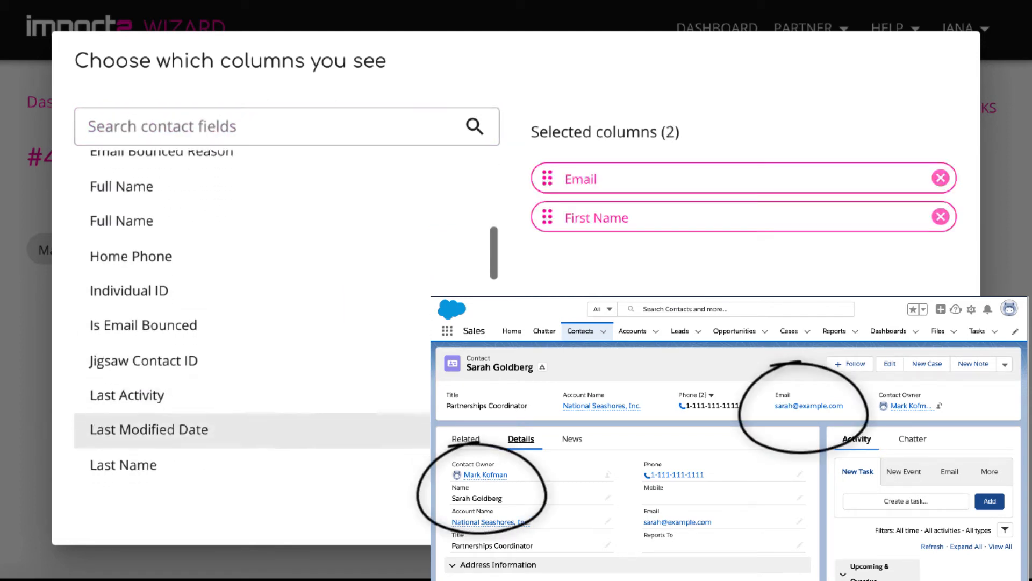
left_click(123, 464)
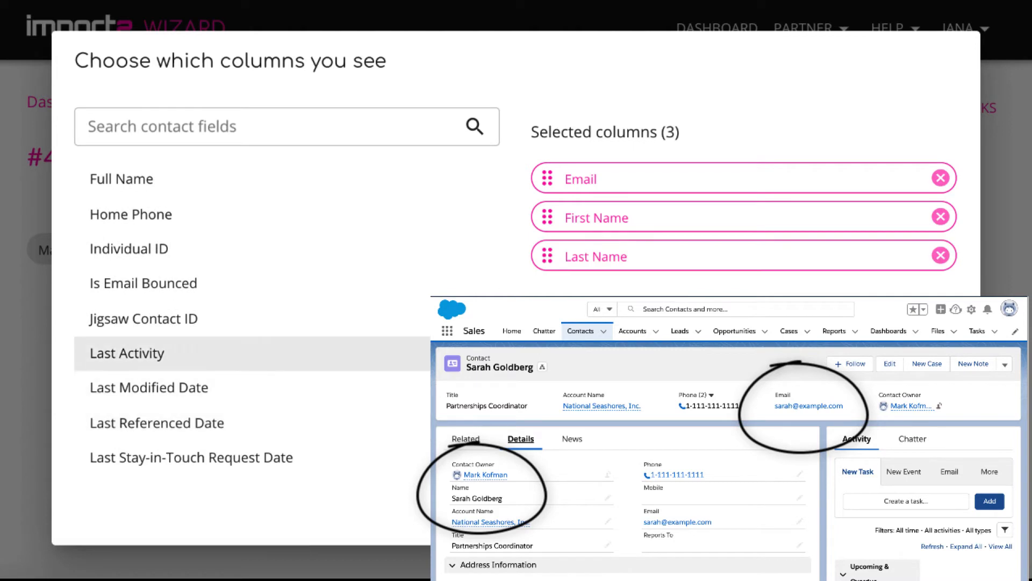
scroll("down", 3)
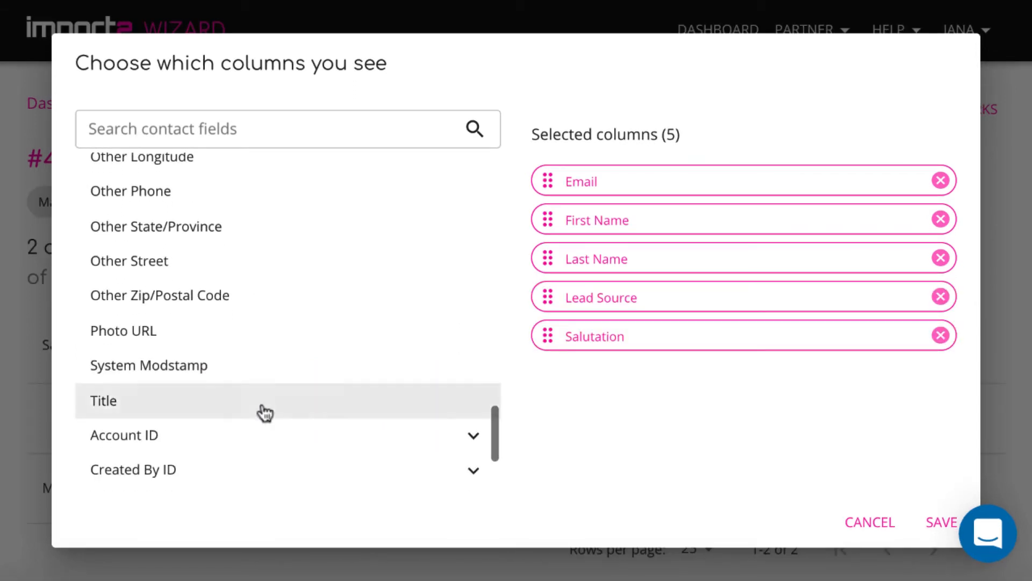
left_click(104, 401)
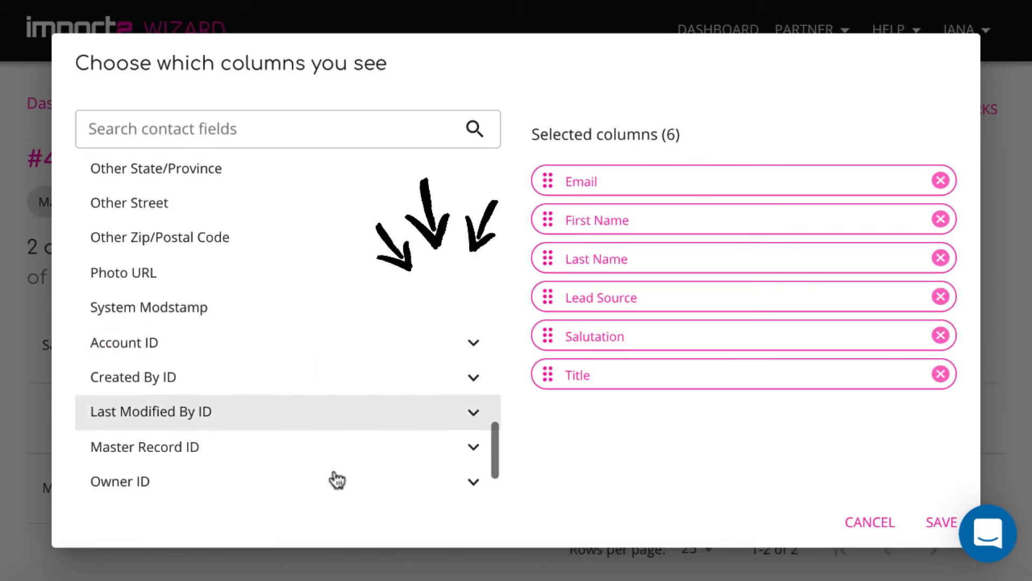
scroll("down", 3)
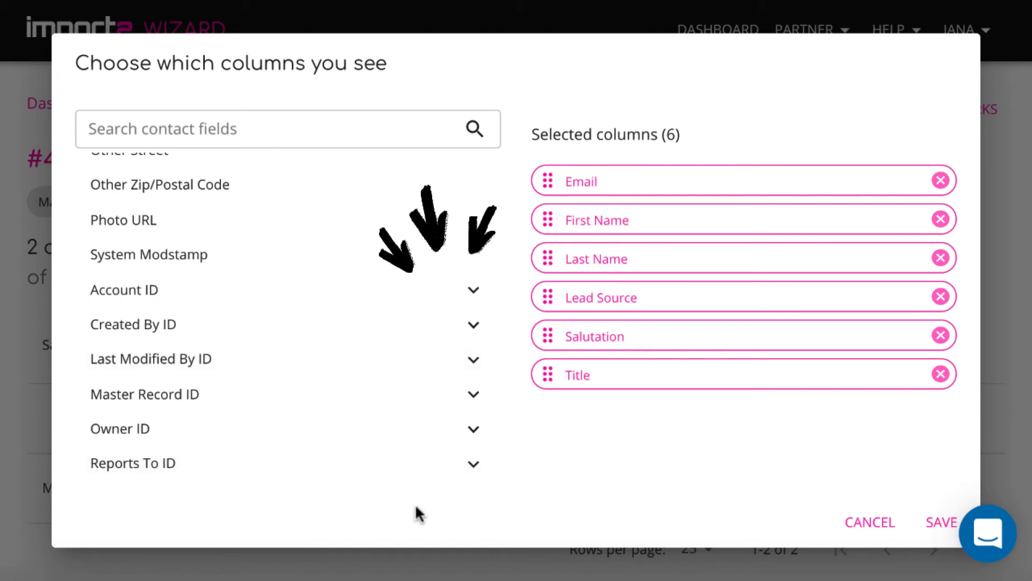
left_click(473, 289)
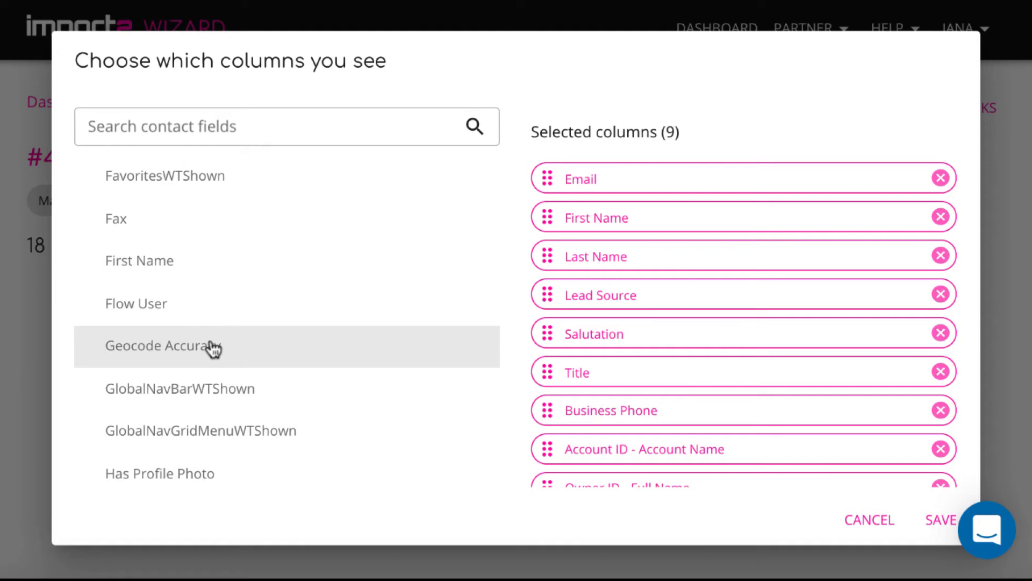
mouse_move(755, 384)
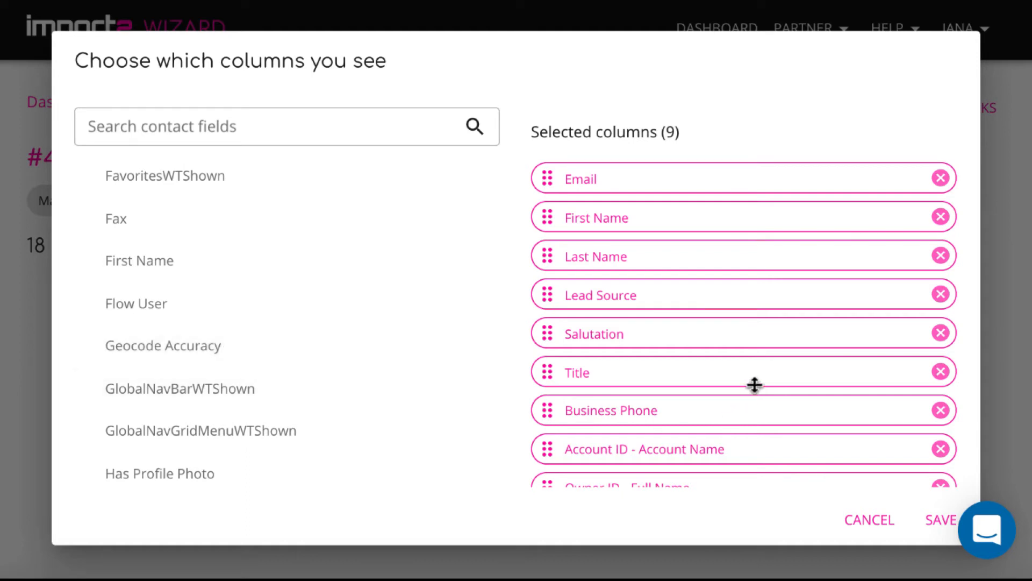
mouse_move(557, 227)
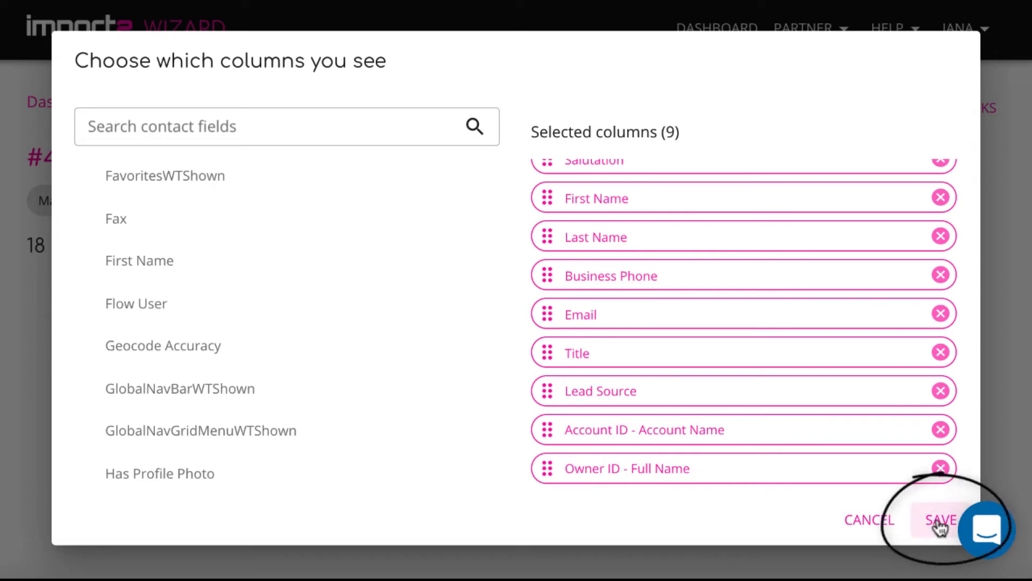
left_click(943, 519)
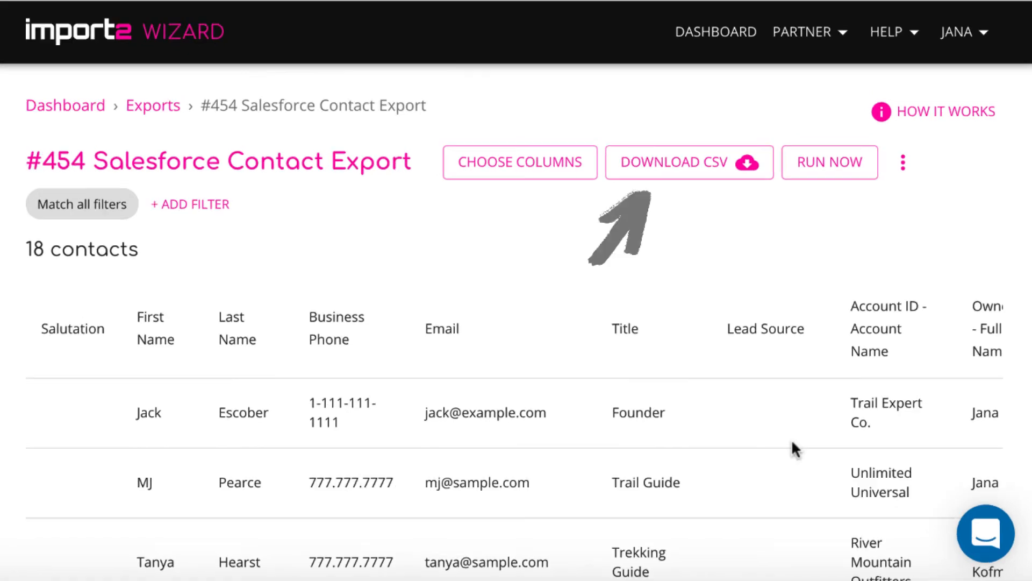
mouse_move(689, 162)
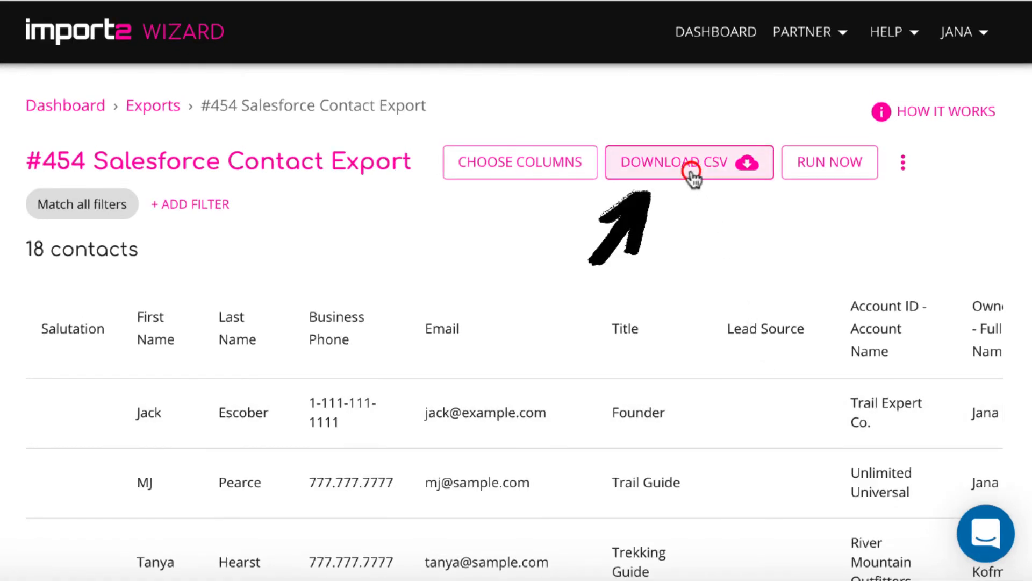
Add a Title is CEO filter and download the two matching contacts as CSV.
left_click(689, 161)
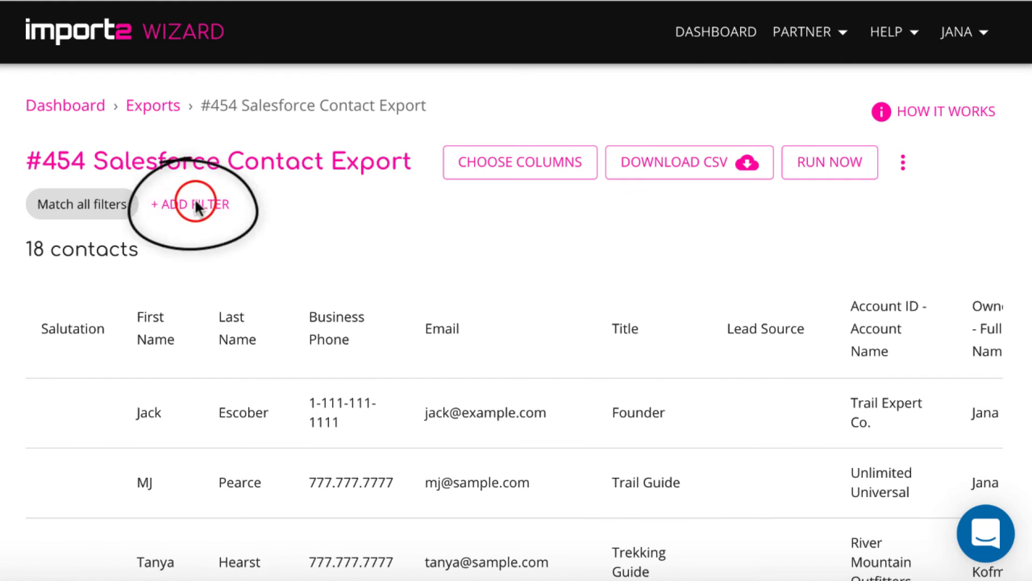
left_click(191, 204)
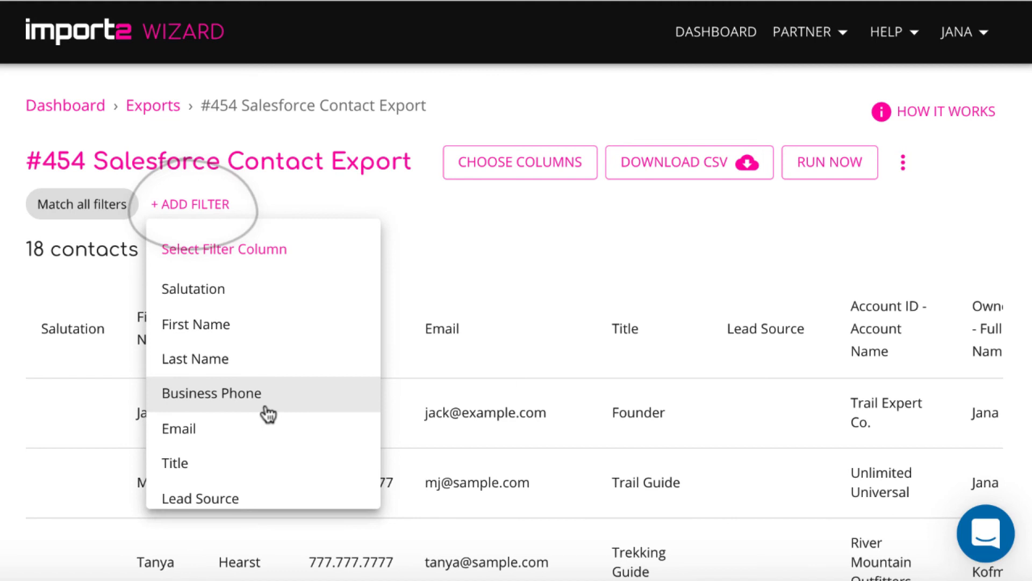
mouse_move(219, 467)
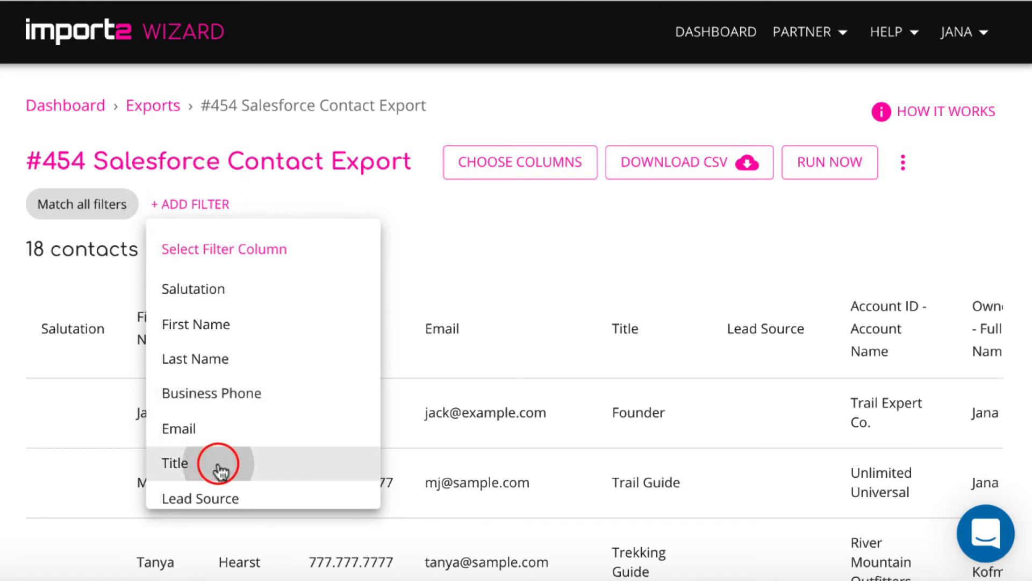
left_click(175, 463)
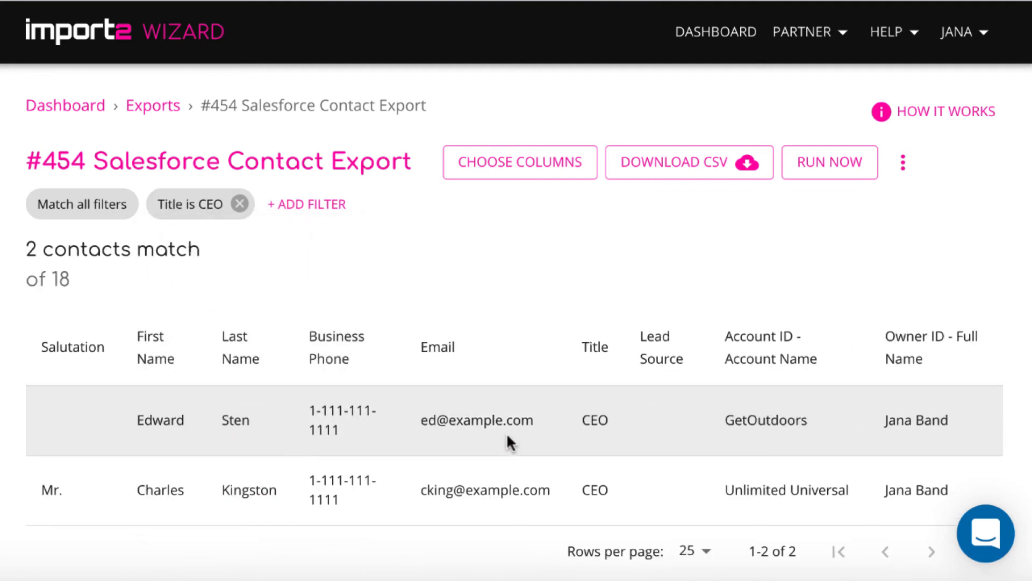
mouse_move(482, 561)
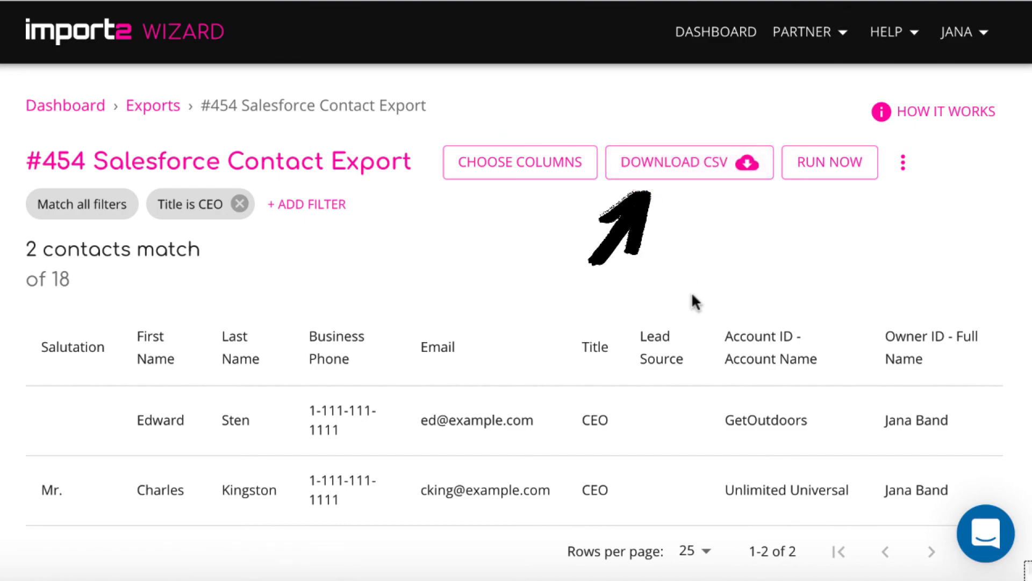
left_click(689, 162)
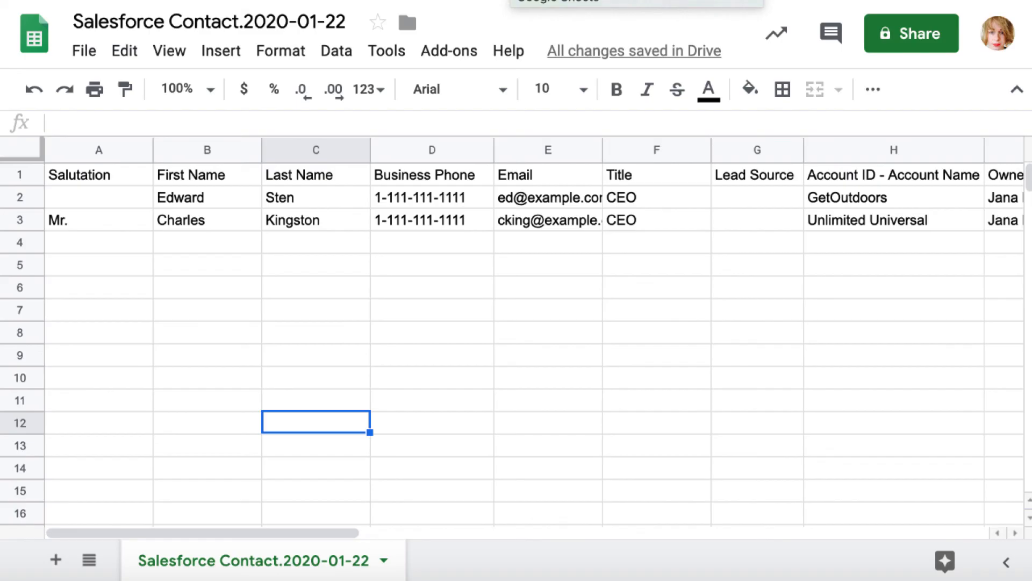